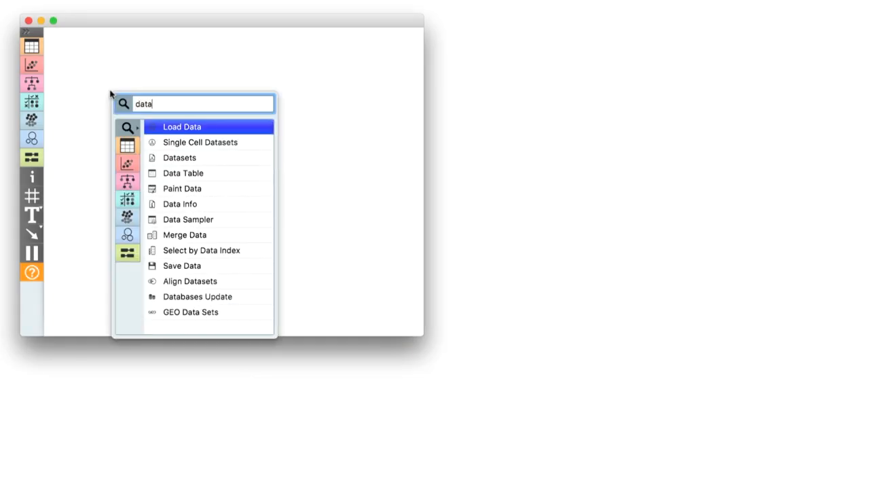
Add Single Cell Datasets and search 'mes' to pick the Cell cycle in mESC (Fluidigm) data.
{"action": "left_click", "coordinate": [201, 142]}
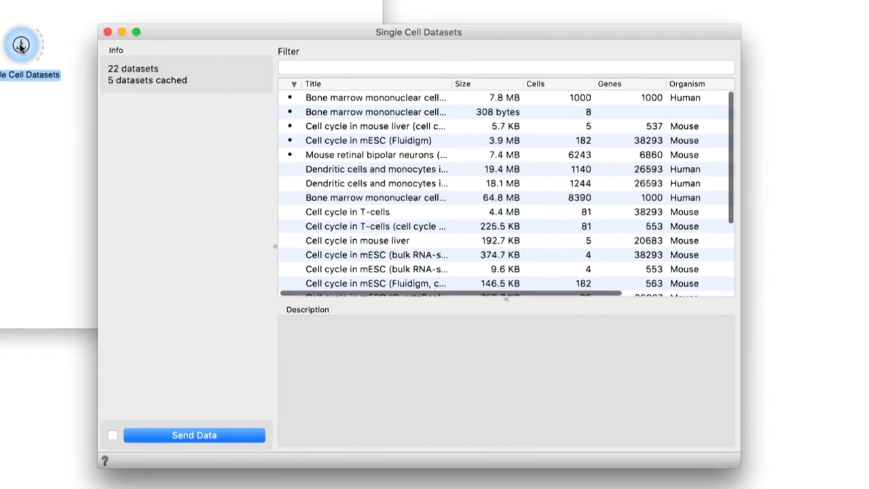
{"action": "type", "text": "me"}
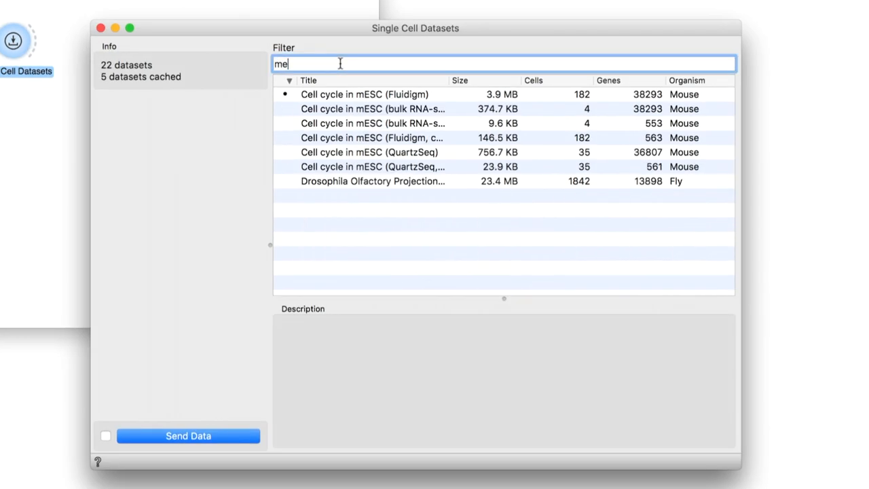
{"action": "type", "text": "s"}
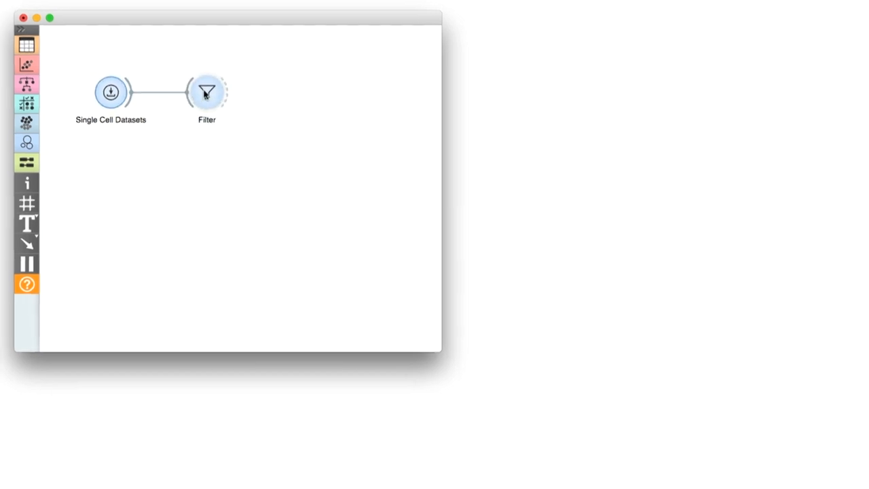
Filter genes by detection count with Min 20 and Max 170, plotted on a log scale.
{"action": "double_click", "coordinate": [206, 93]}
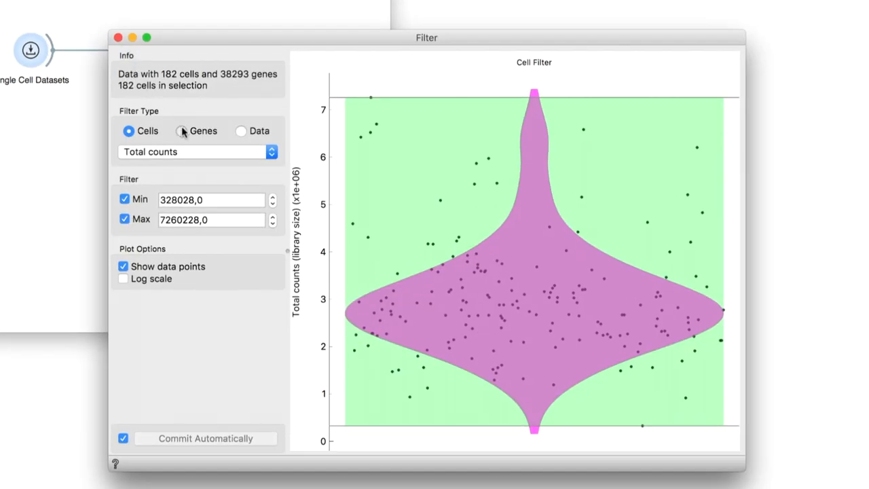
{"action": "left_click", "coordinate": [182, 130]}
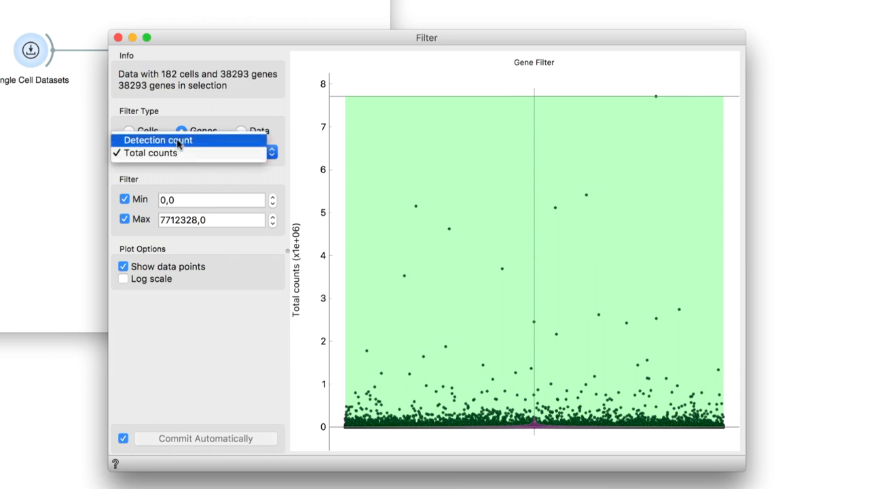
{"action": "left_click", "coordinate": [149, 152]}
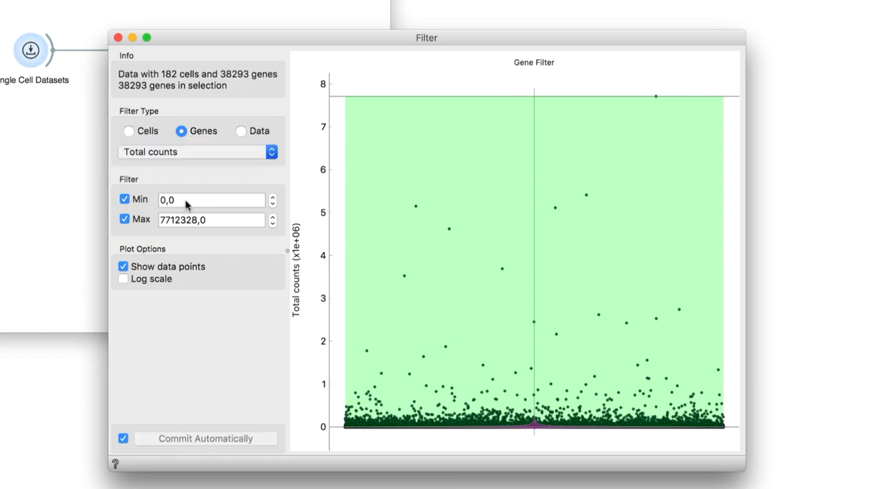
{"action": "left_click", "coordinate": [197, 152]}
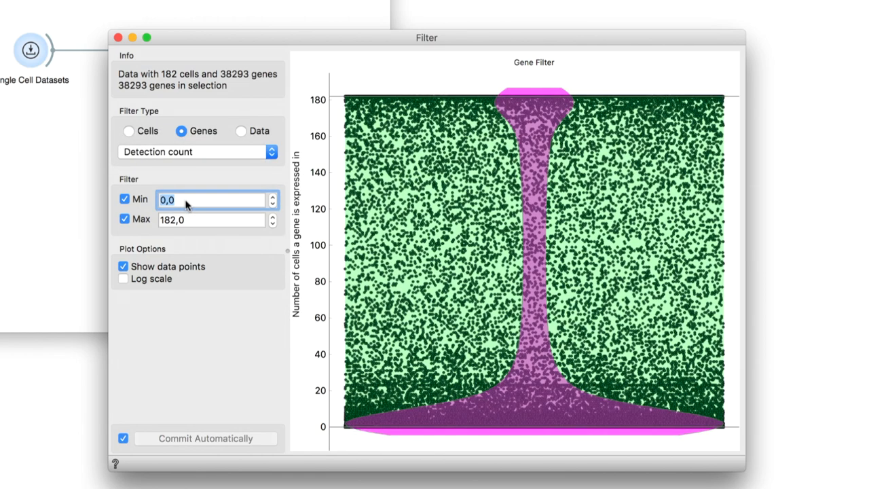
{"action": "type", "text": "20,0"}
{"action": "left_click", "coordinate": [217, 220]}
{"action": "type", "text": "170"}
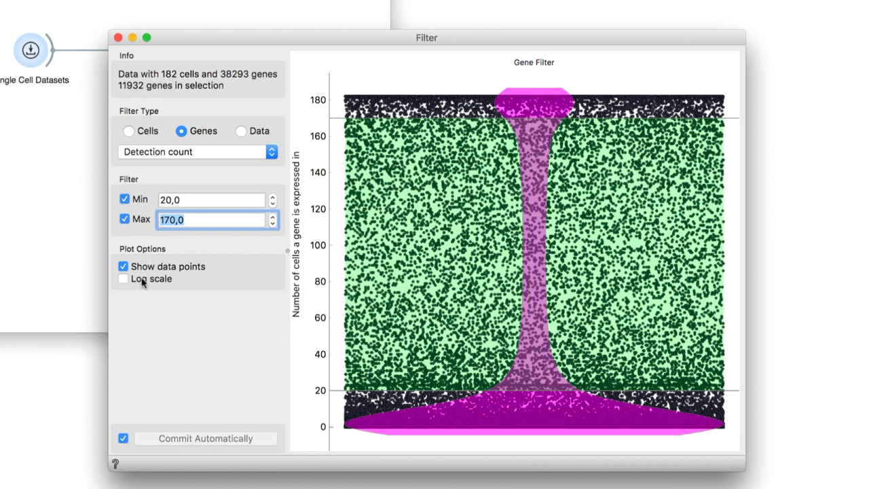
{"action": "mouse_move", "coordinate": [139, 303]}
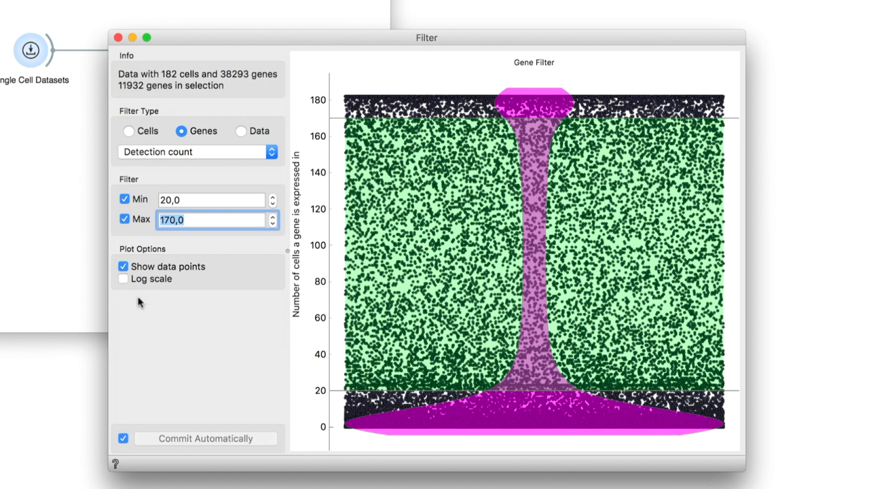
{"action": "mouse_move", "coordinate": [138, 285]}
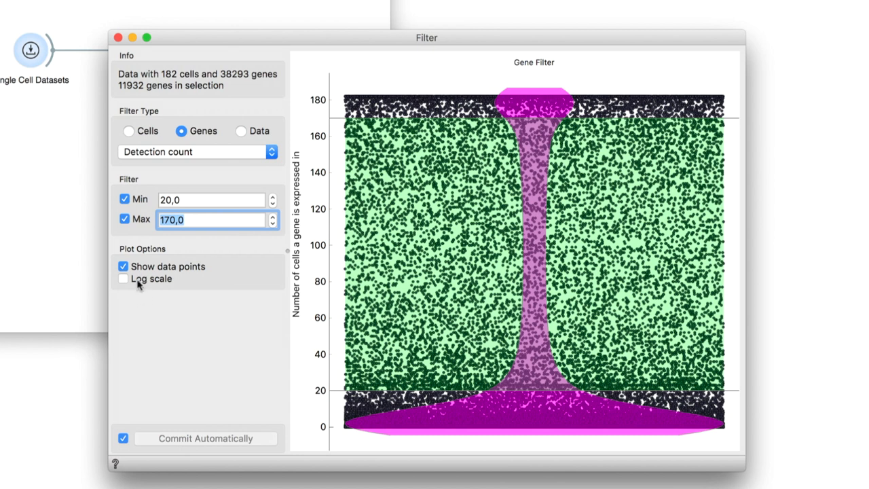
{"action": "left_click", "coordinate": [123, 278]}
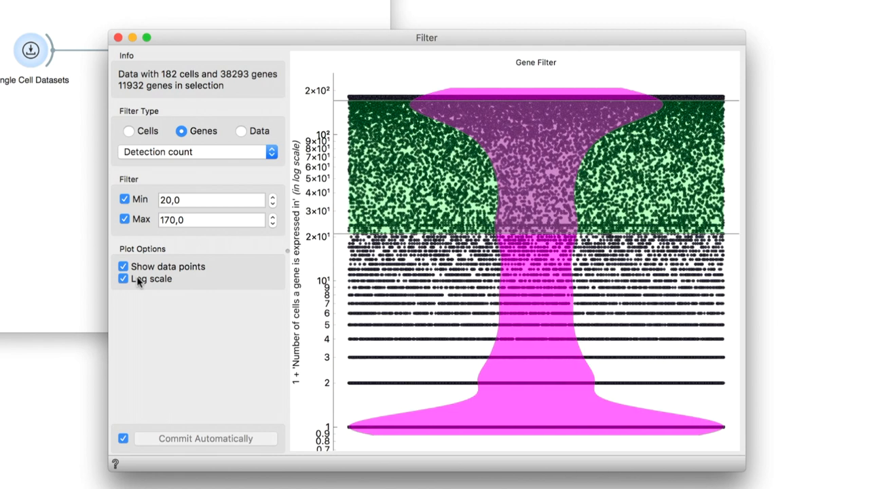
{"action": "mouse_move", "coordinate": [237, 290]}
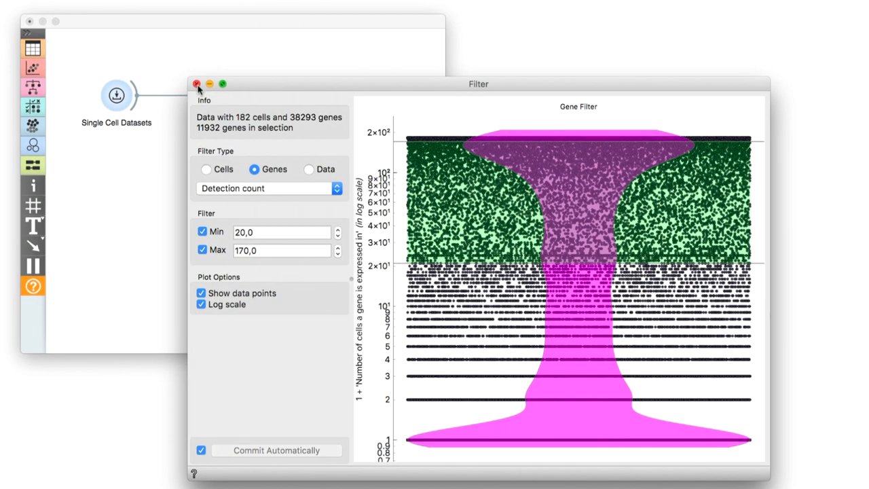
{"action": "mouse_move", "coordinate": [201, 100]}
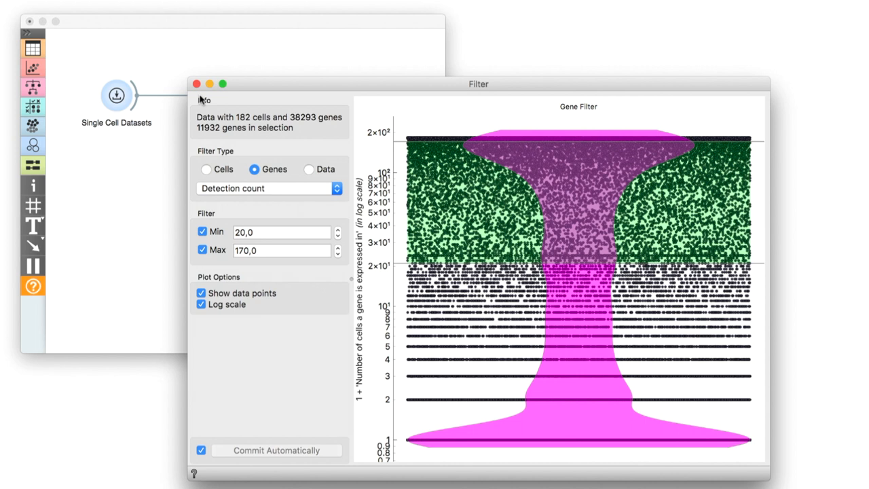
In Filter (1), remove the cell total-counts Min/Max limits and show counts on a log scale.
{"action": "left_click", "coordinate": [195, 84]}
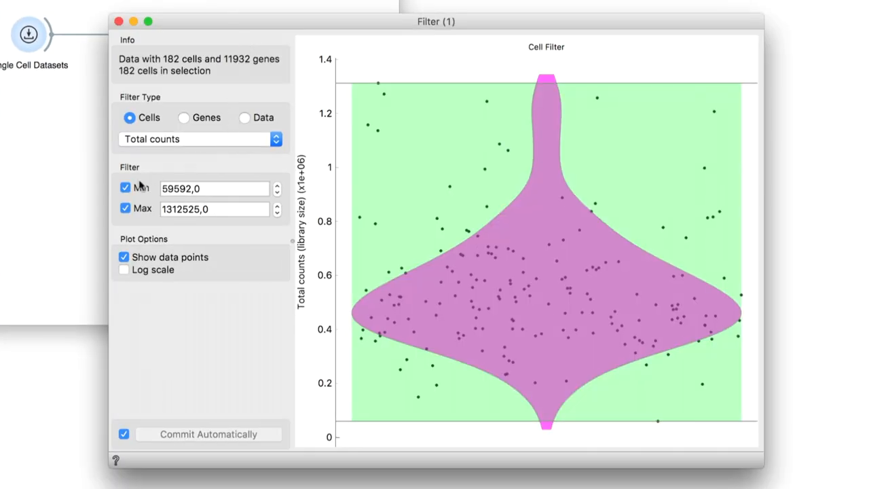
{"action": "left_click", "coordinate": [125, 187]}
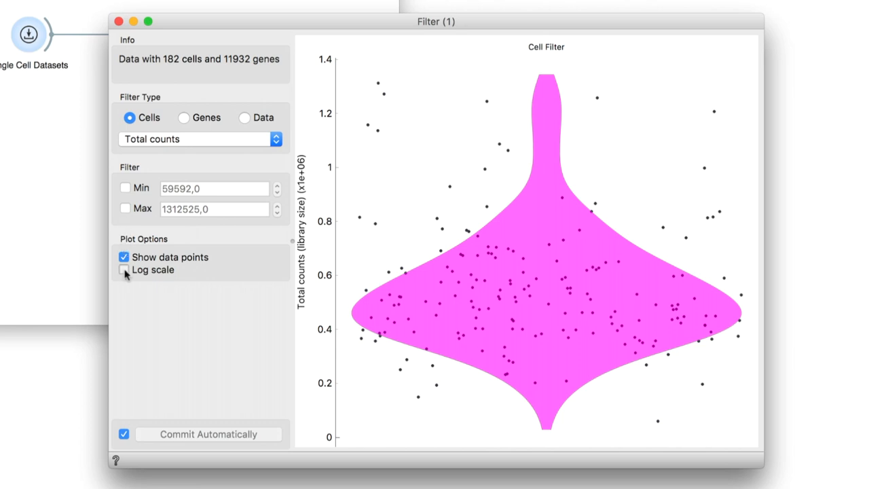
{"action": "left_click", "coordinate": [124, 269]}
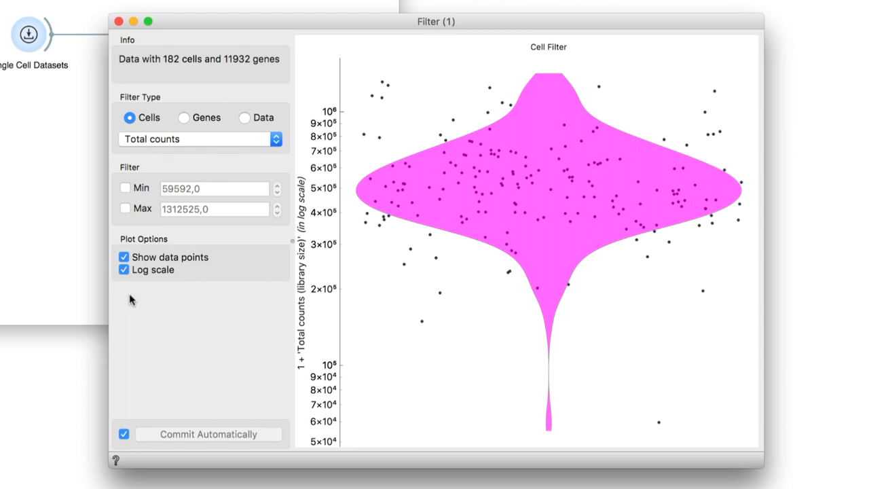
{"action": "left_click", "coordinate": [119, 21]}
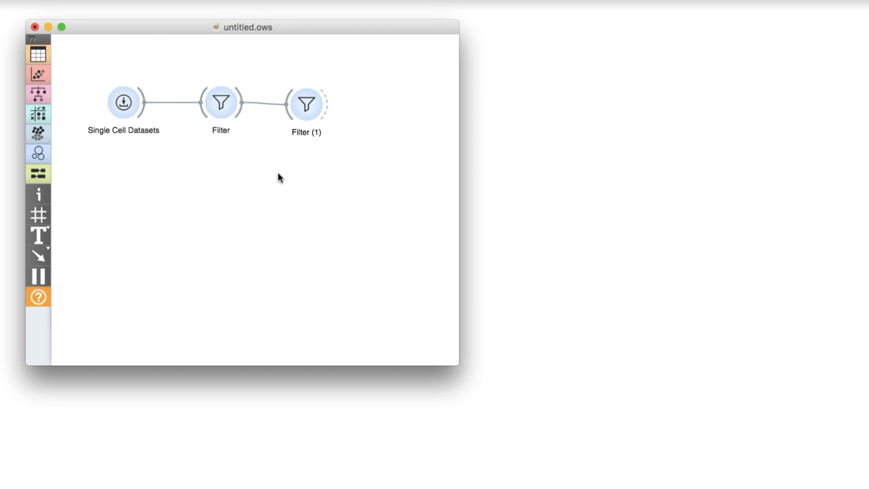
Link a Single Cell Preprocess widget from the gene filter and rename that filter 'Filter Genes'.
{"action": "left_click_drag", "start_coordinate": [242, 103], "coordinate": [285, 174]}
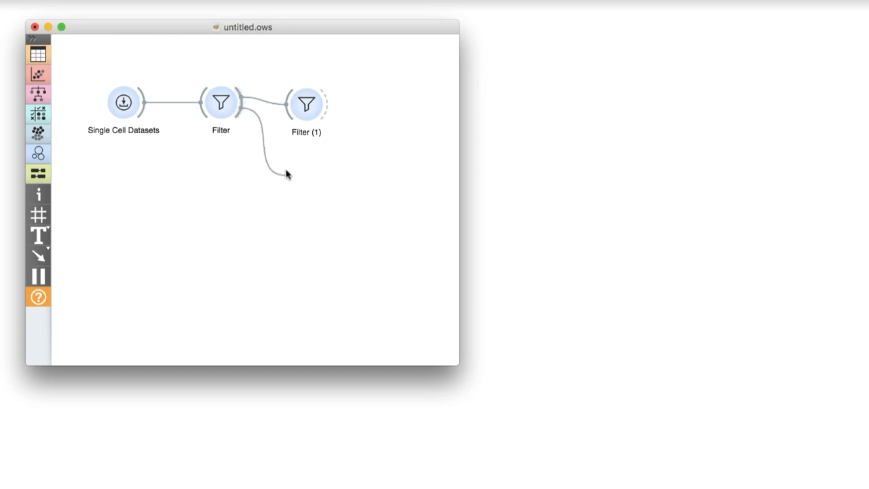
{"action": "left_click", "coordinate": [306, 176]}
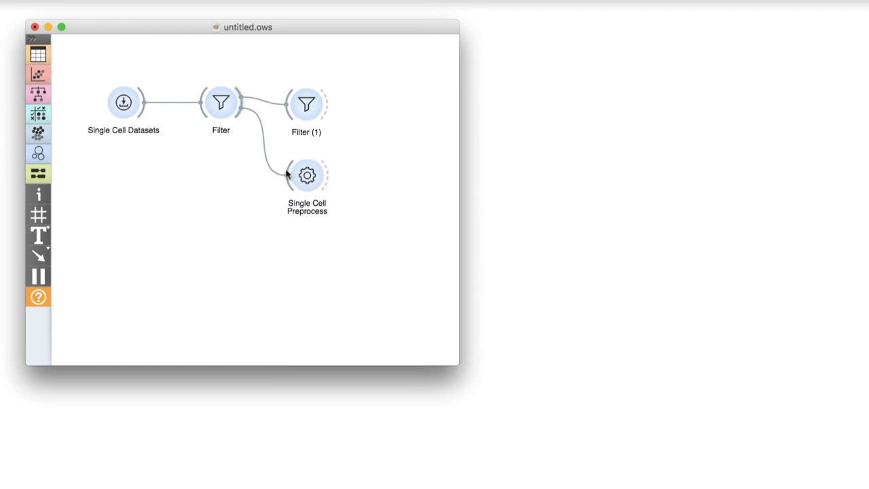
{"action": "mouse_move", "coordinate": [247, 156]}
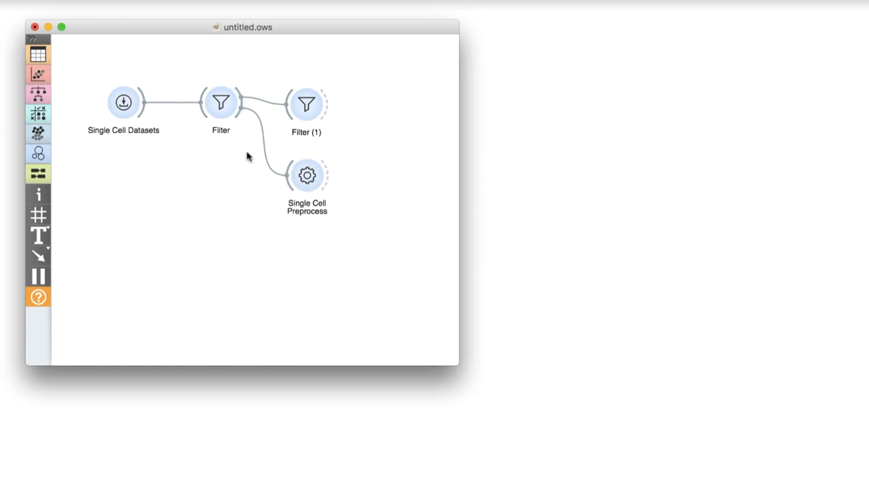
{"action": "left_click", "coordinate": [220, 103]}
{"action": "type", "text": " Genes"}
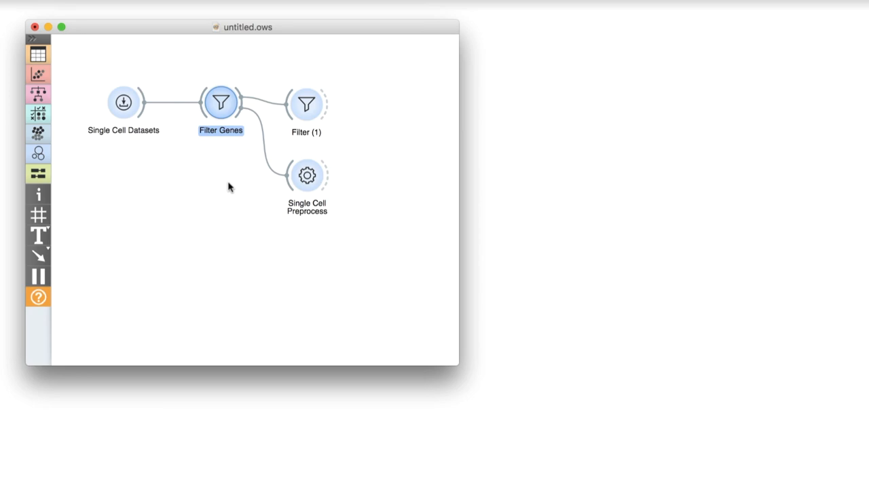
{"action": "left_click", "coordinate": [228, 187]}
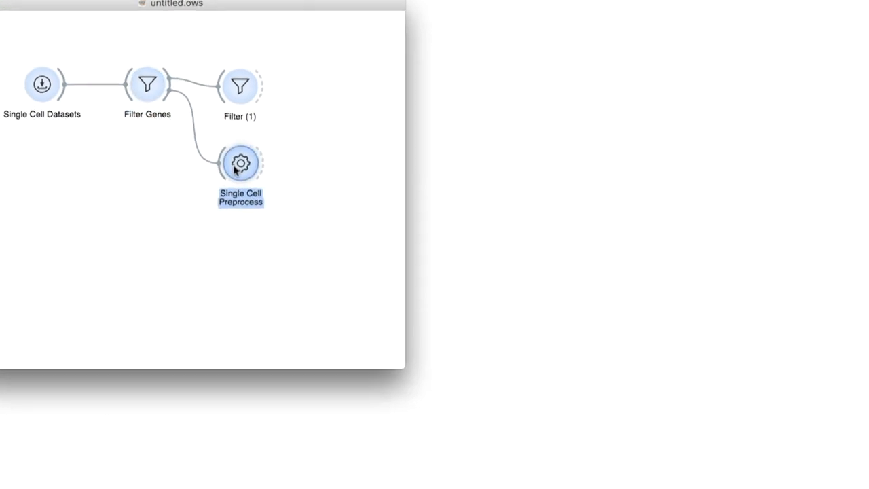
Replace the default preprocessors with a Normalize Samples step using counts per million.
{"action": "double_click", "coordinate": [239, 162]}
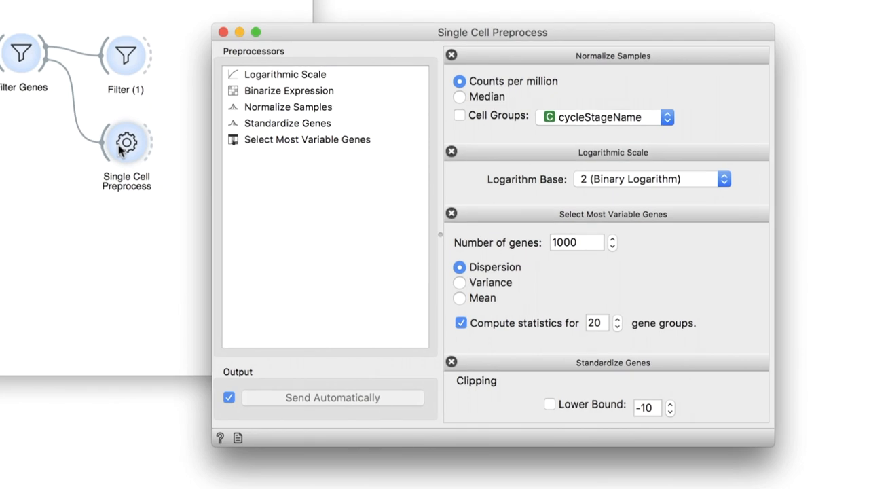
{"action": "mouse_move", "coordinate": [478, 345]}
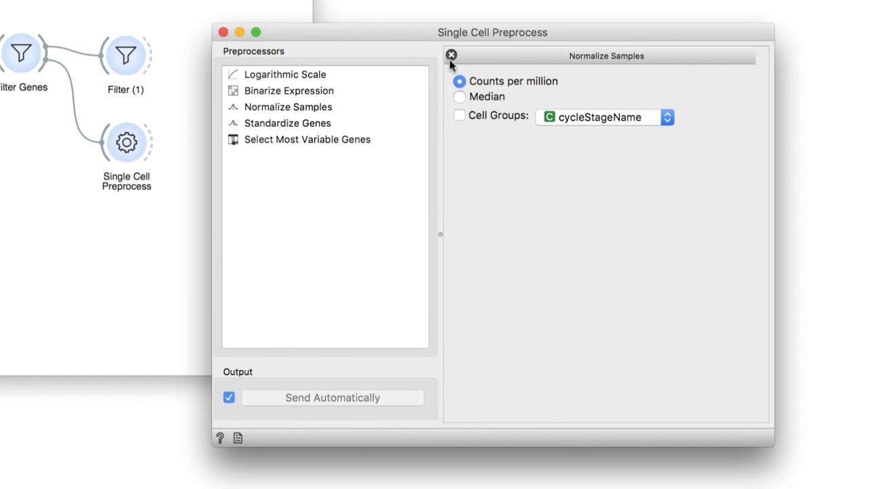
{"action": "left_click", "coordinate": [451, 54]}
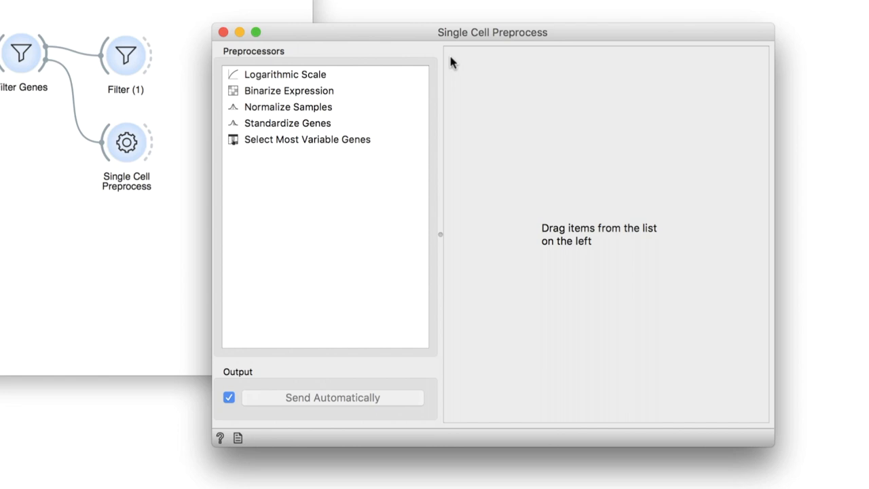
{"action": "mouse_move", "coordinate": [288, 112]}
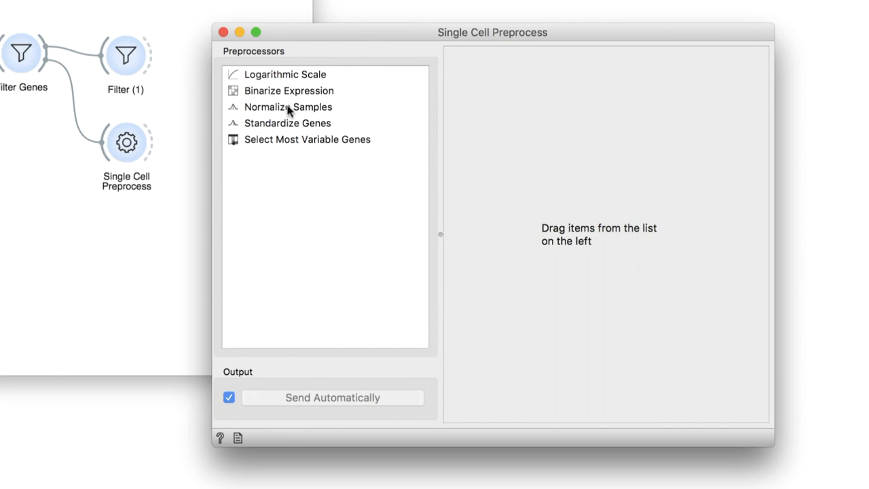
{"action": "left_click", "coordinate": [288, 106]}
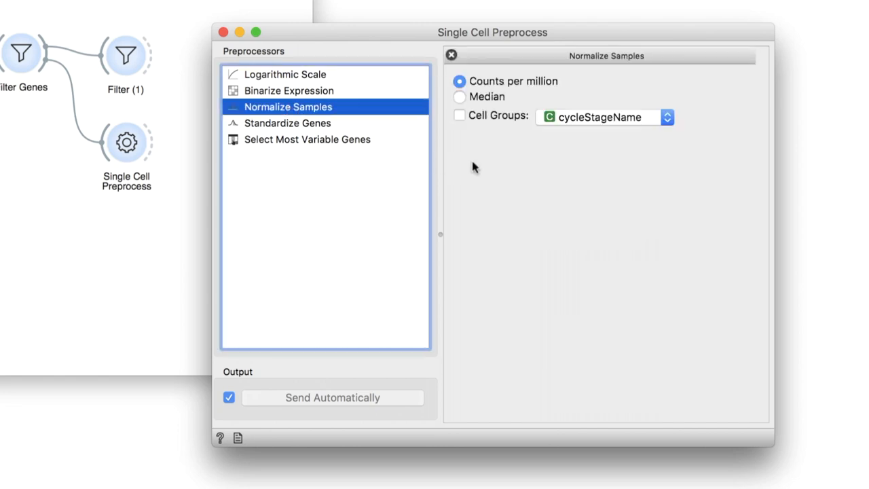
{"action": "mouse_move", "coordinate": [478, 157]}
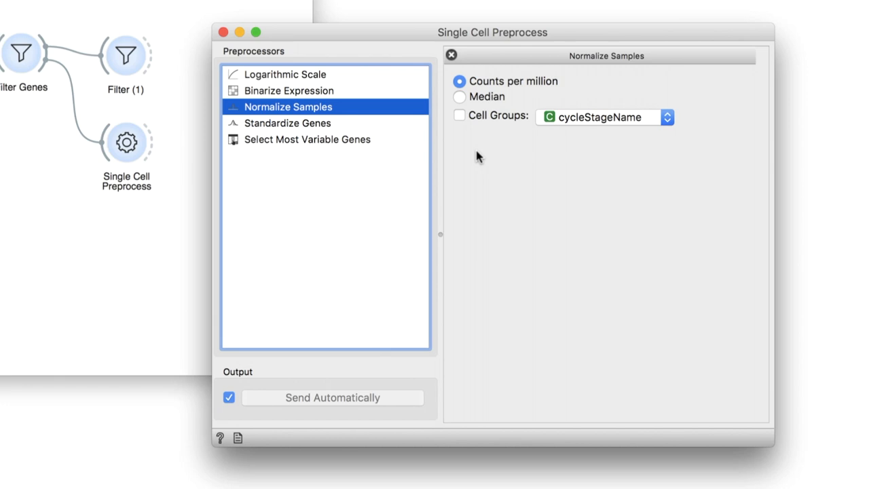
{"action": "mouse_move", "coordinate": [473, 152]}
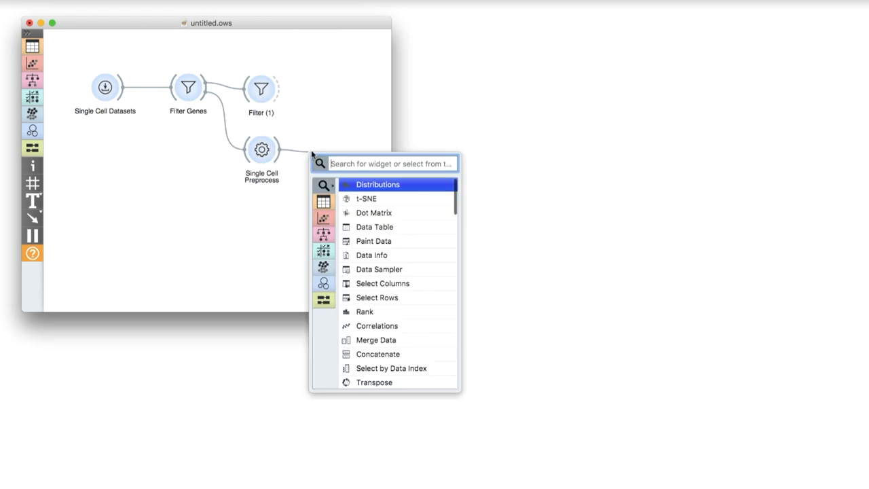
Attach Distributions and view genes Gpr107 and Pih1d2 grouped by cell cycle stage.
{"action": "left_click", "coordinate": [378, 185]}
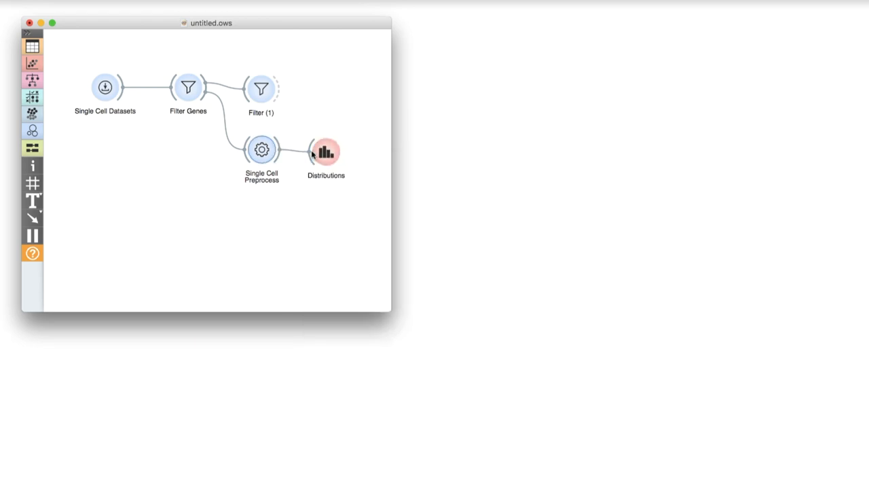
{"action": "double_click", "coordinate": [326, 150]}
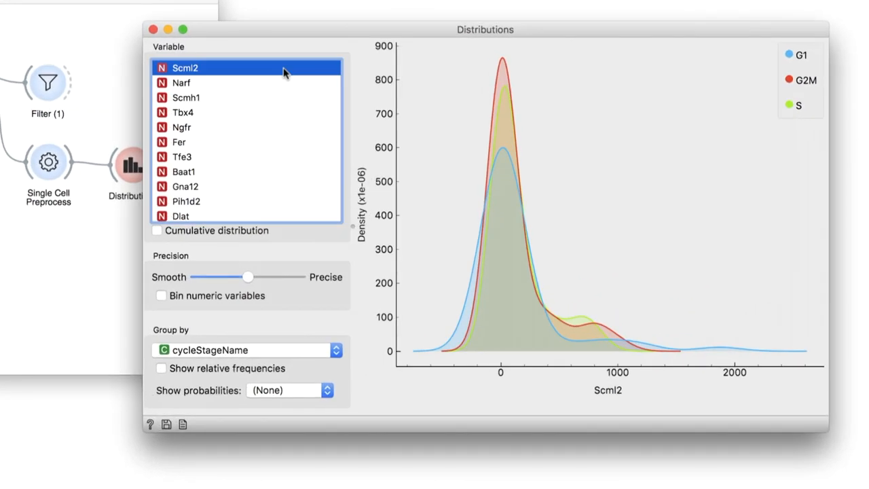
{"action": "mouse_move", "coordinate": [264, 117]}
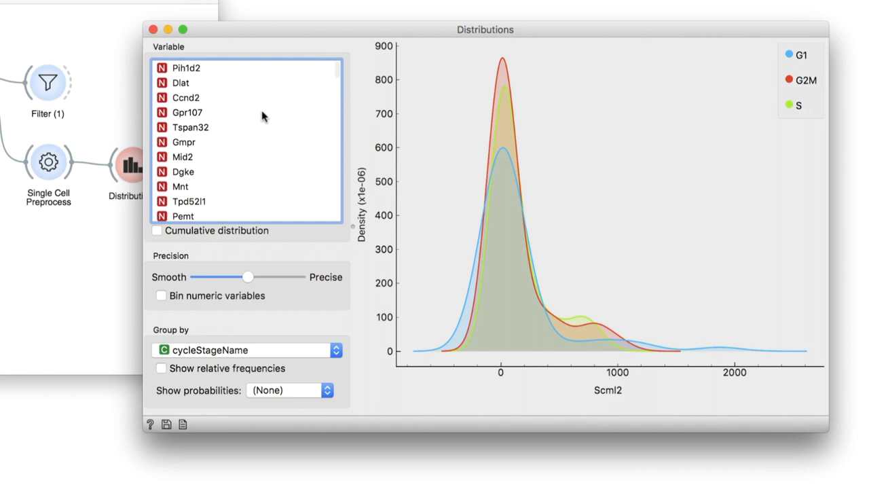
{"action": "left_click", "coordinate": [188, 111]}
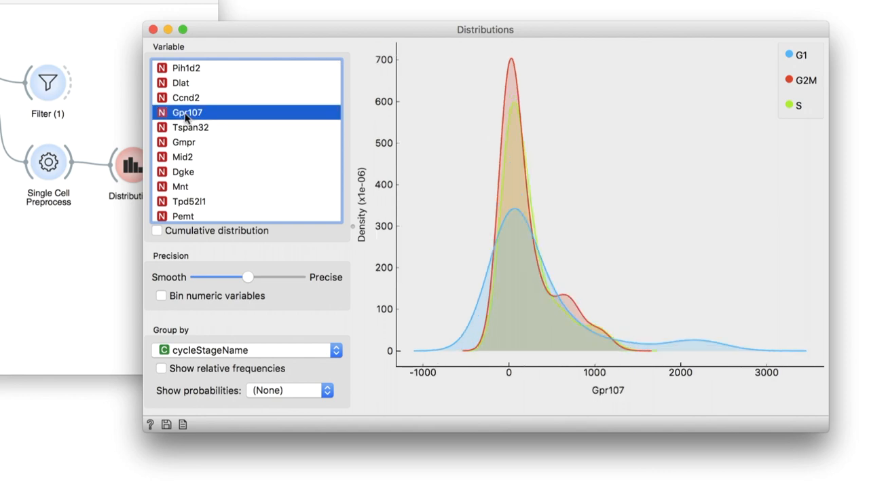
{"action": "mouse_move", "coordinate": [369, 117]}
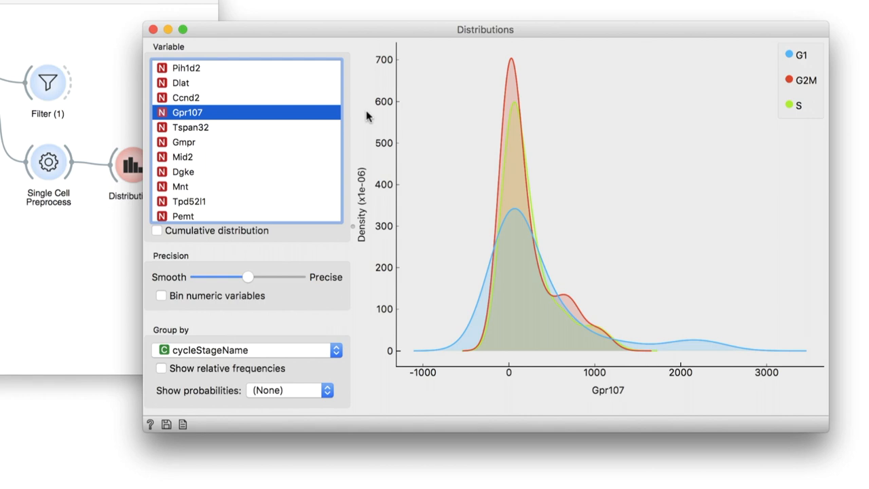
{"action": "left_click", "coordinate": [187, 68]}
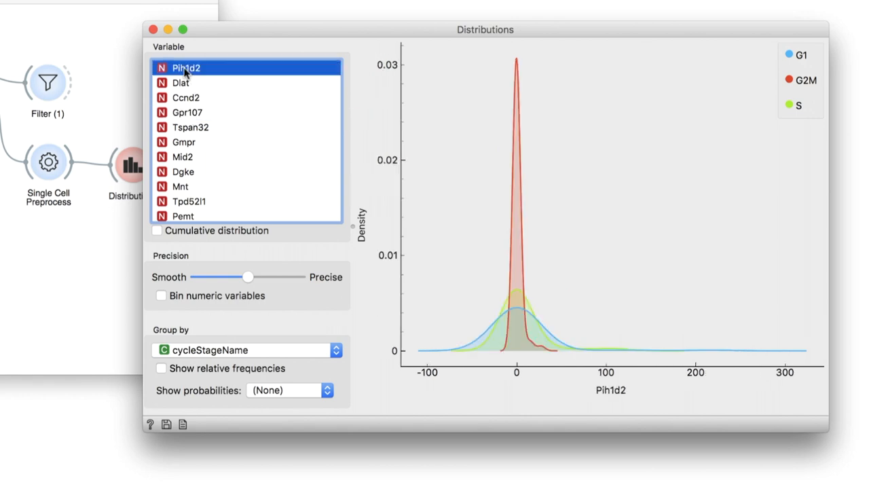
{"action": "mouse_move", "coordinate": [369, 88]}
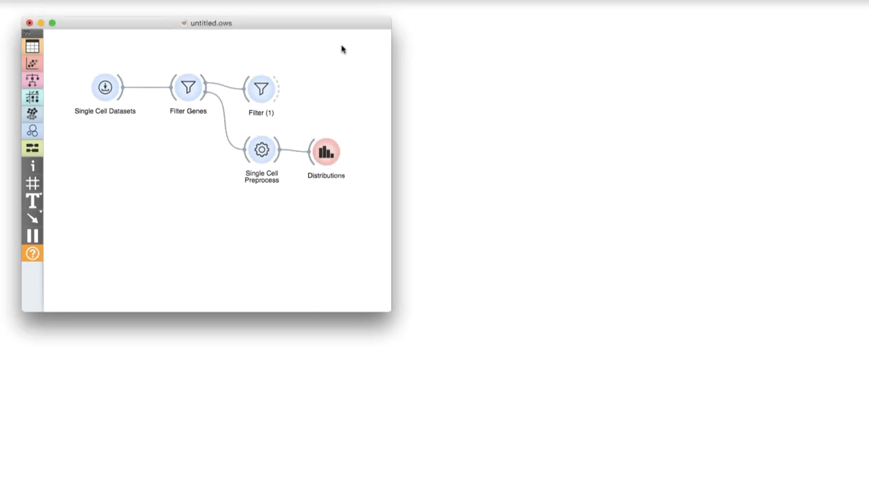
Add Select Most Variable Genes (1000 by dispersion) and a base-2 Logarithmic Scale after normalization.
{"action": "double_click", "coordinate": [261, 149]}
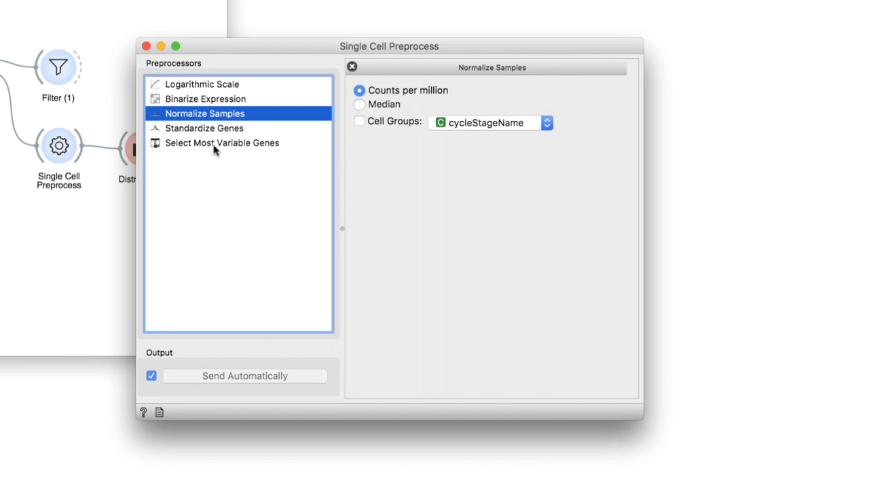
{"action": "left_click", "coordinate": [223, 142]}
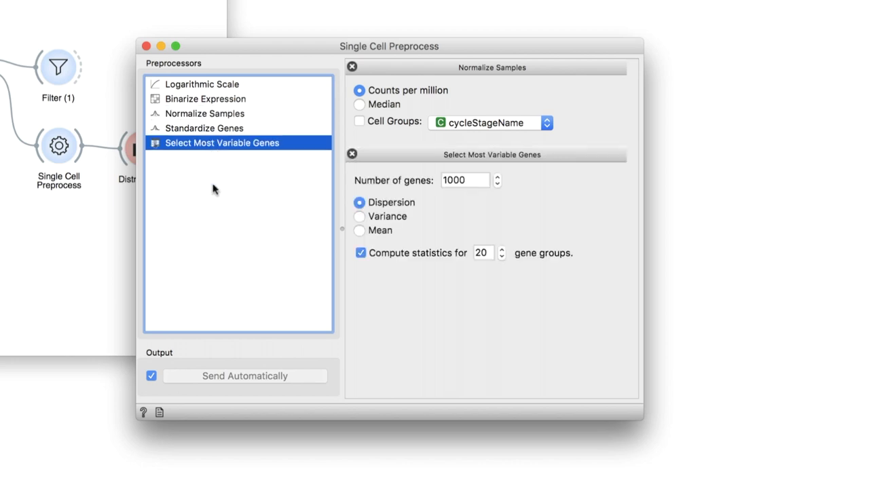
{"action": "mouse_move", "coordinate": [236, 192]}
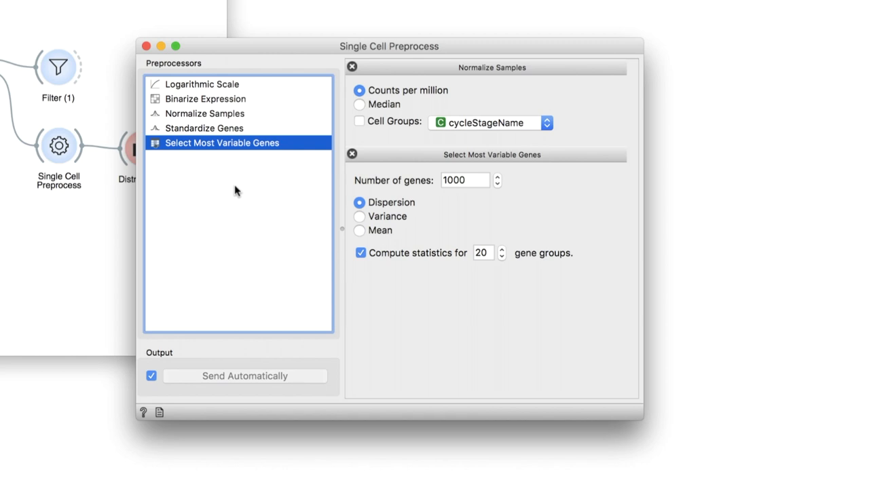
{"action": "mouse_move", "coordinate": [198, 84]}
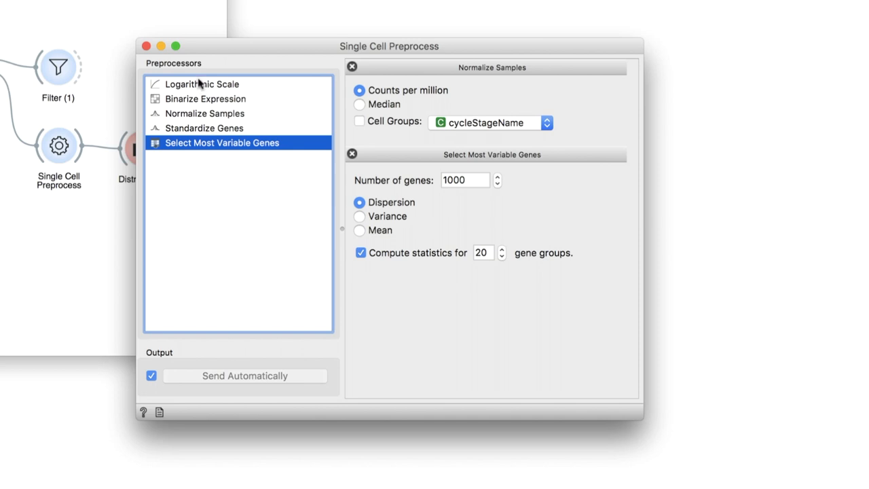
{"action": "left_click", "coordinate": [201, 84]}
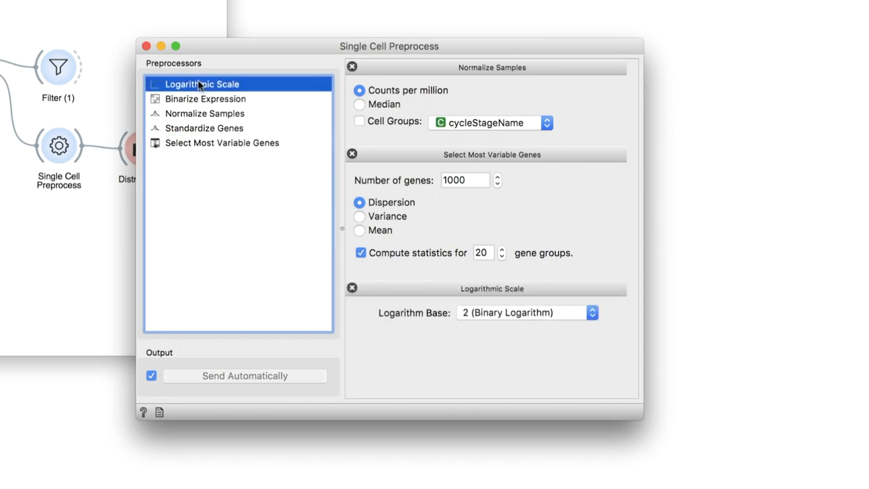
{"action": "mouse_move", "coordinate": [232, 65]}
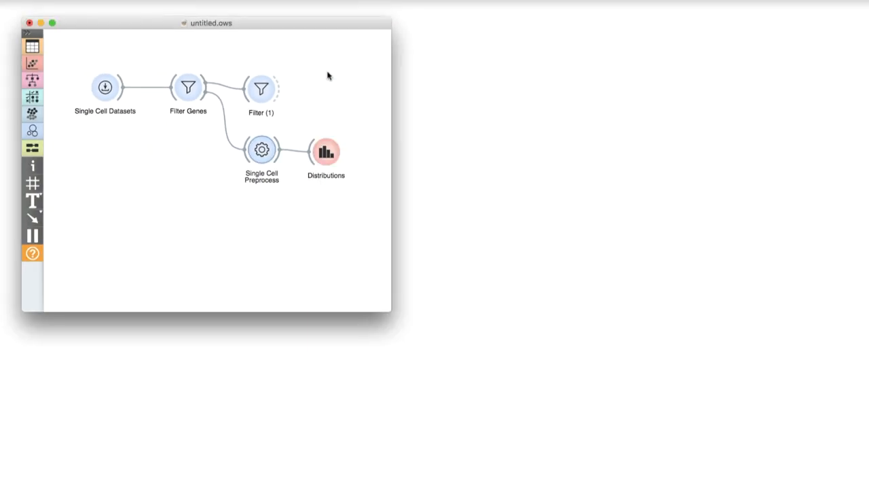
Recheck the log-scaled distributions of genes Sec24b and Med1 in Distributions.
{"action": "double_click", "coordinate": [326, 151]}
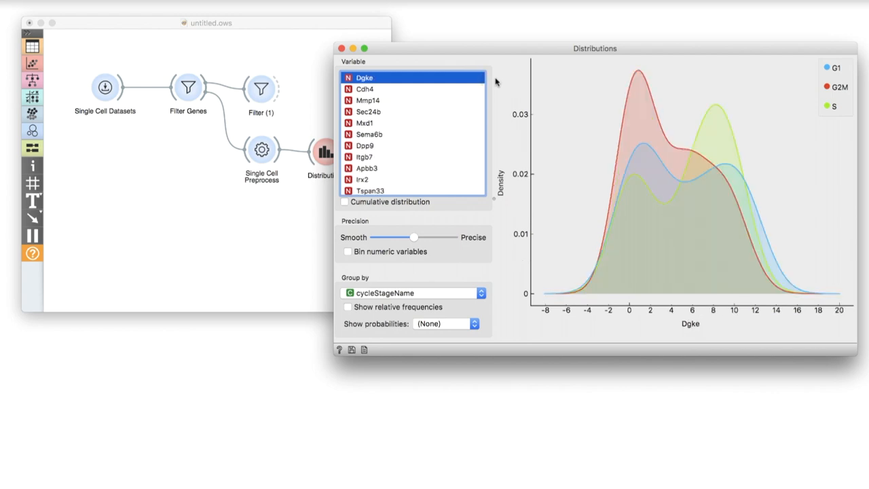
{"action": "left_click", "coordinate": [369, 112]}
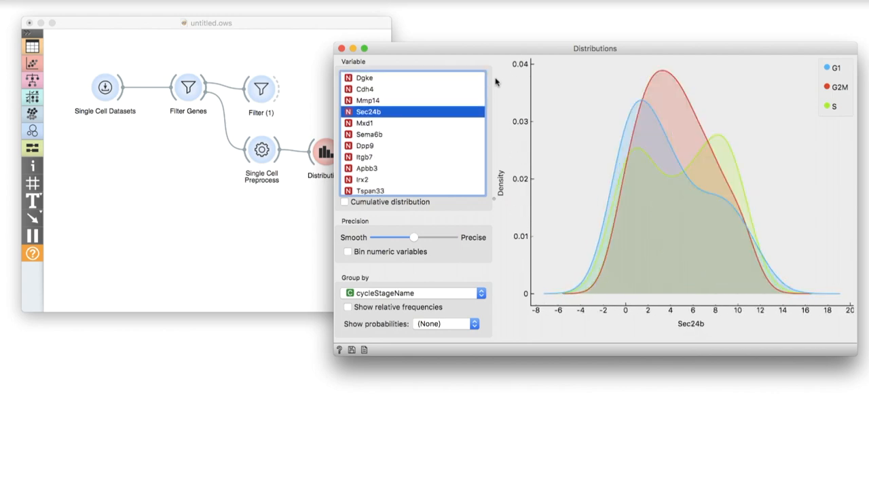
{"action": "left_click", "coordinate": [365, 122]}
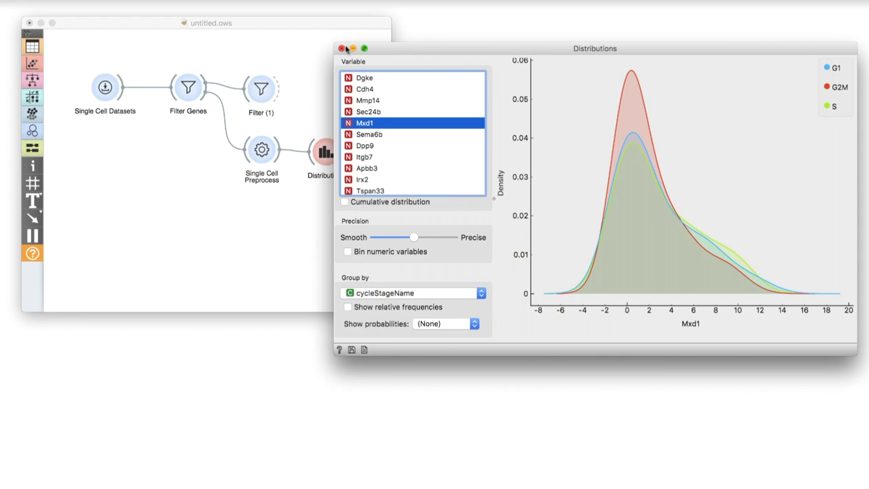
{"action": "left_click", "coordinate": [342, 49]}
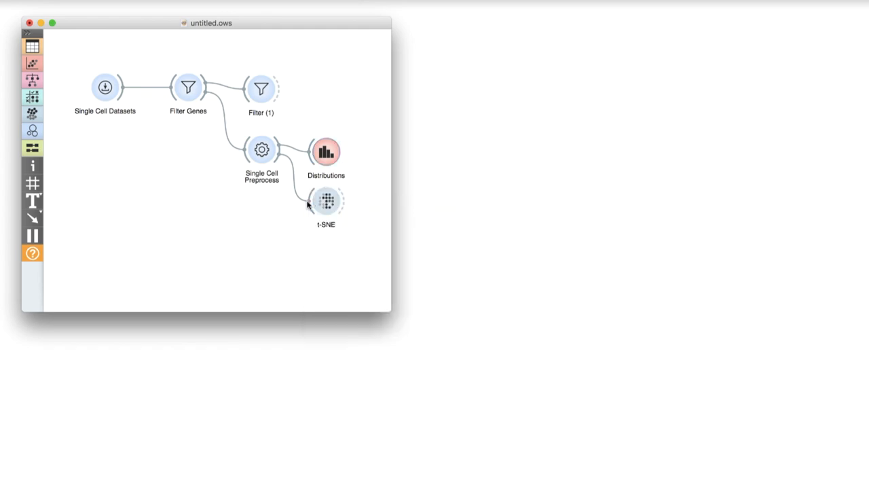
View the t-SNE map colored by cell cycle stage with G1, G2M and S color regions shown.
{"action": "double_click", "coordinate": [325, 201]}
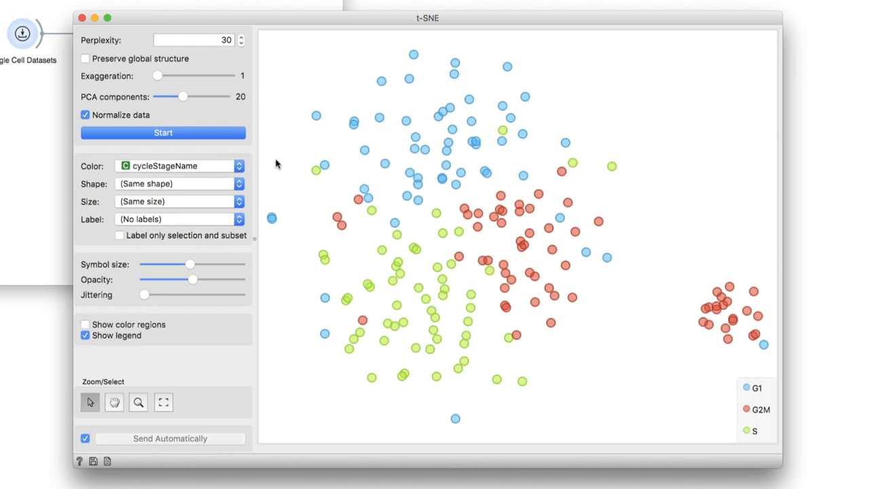
{"action": "left_click", "coordinate": [84, 325]}
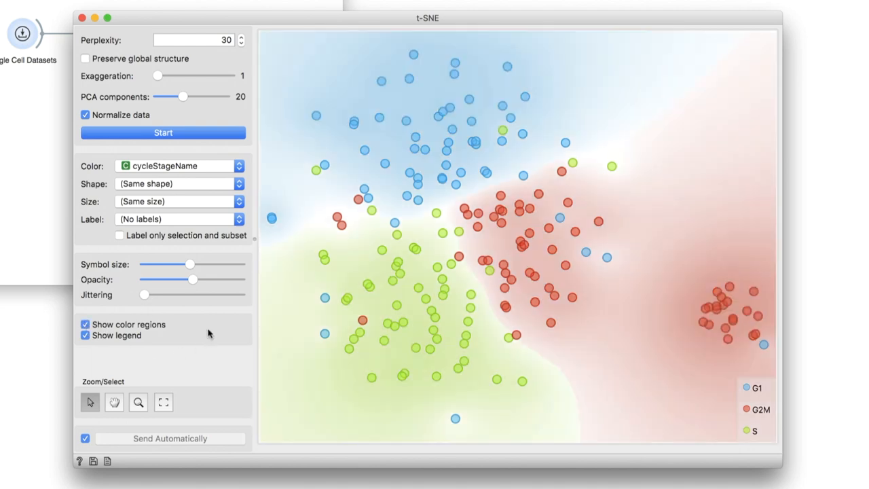